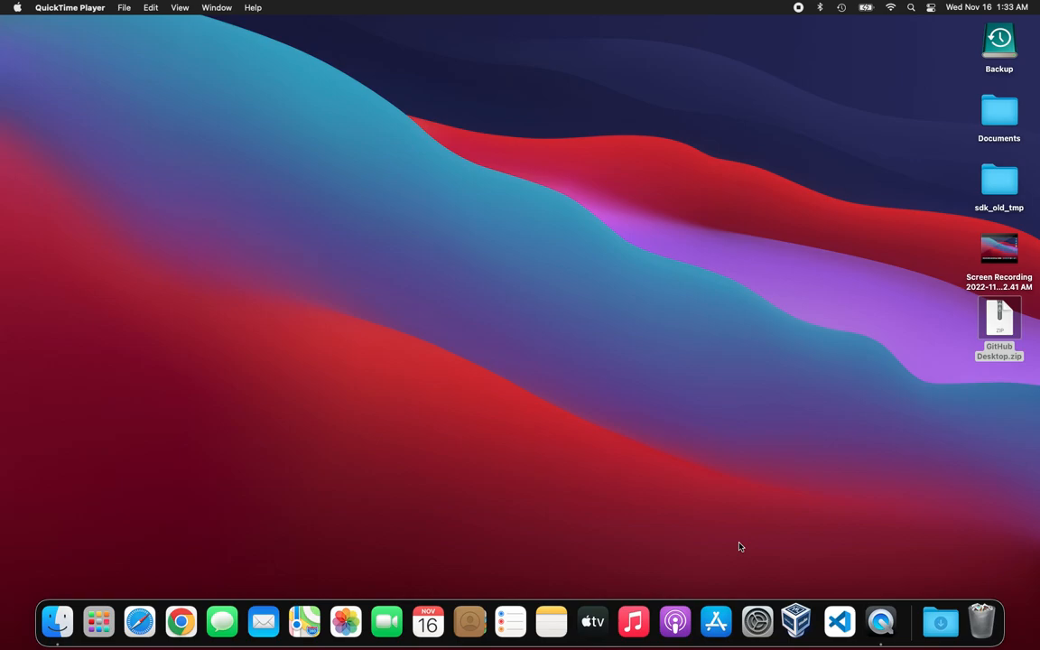
mouse_move(98, 621)
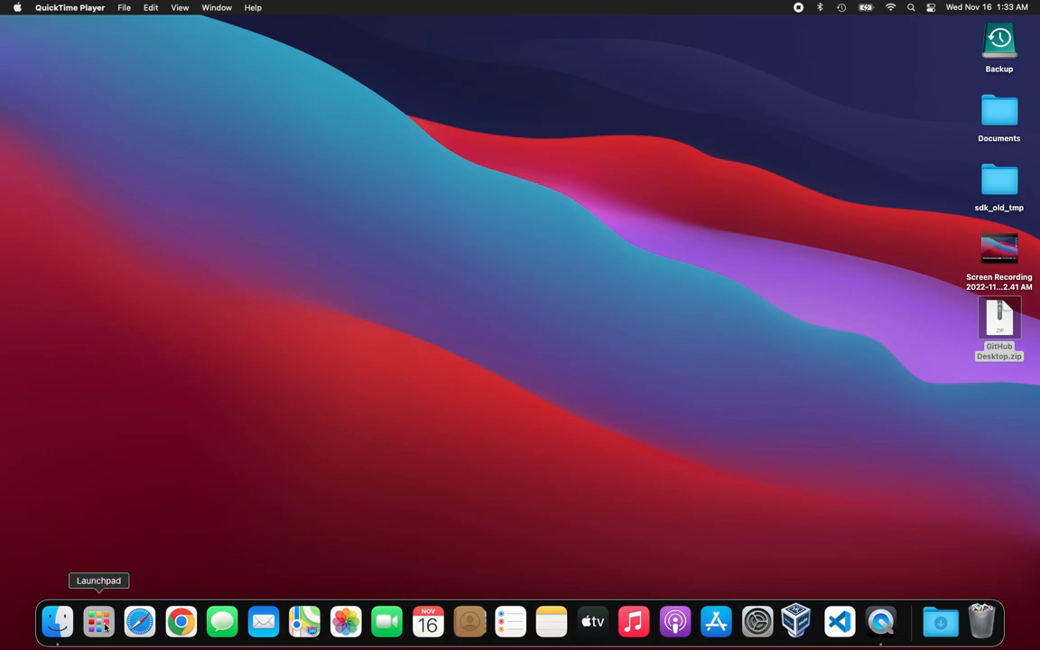
Launch UPnP Port Mapper from Launchpad, showing its empty port-mapping list
left_click(98, 622)
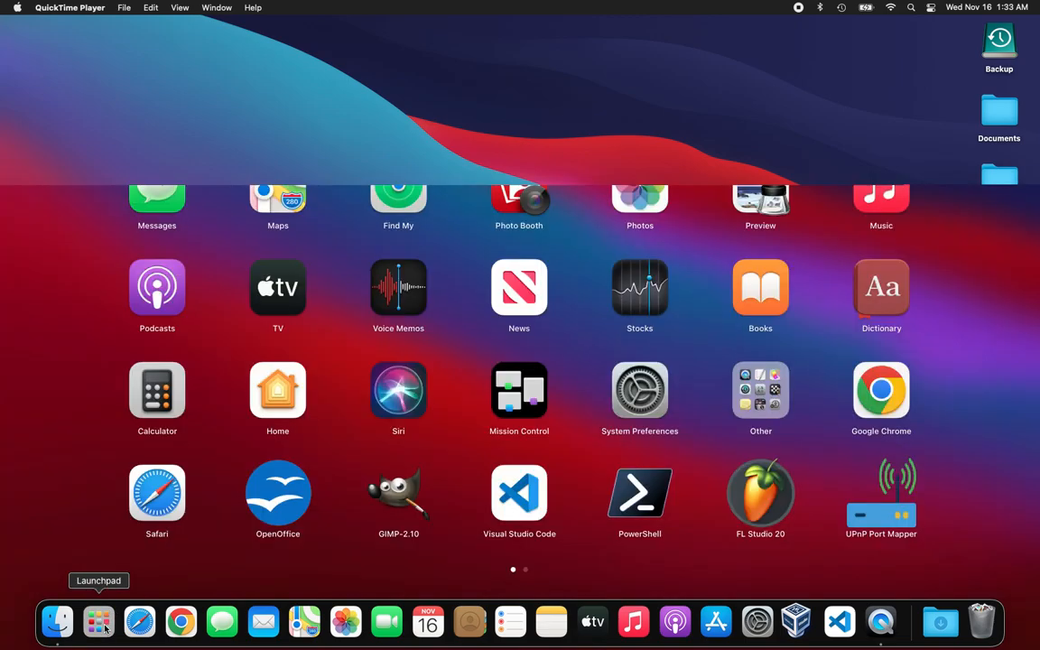
left_click(98, 618)
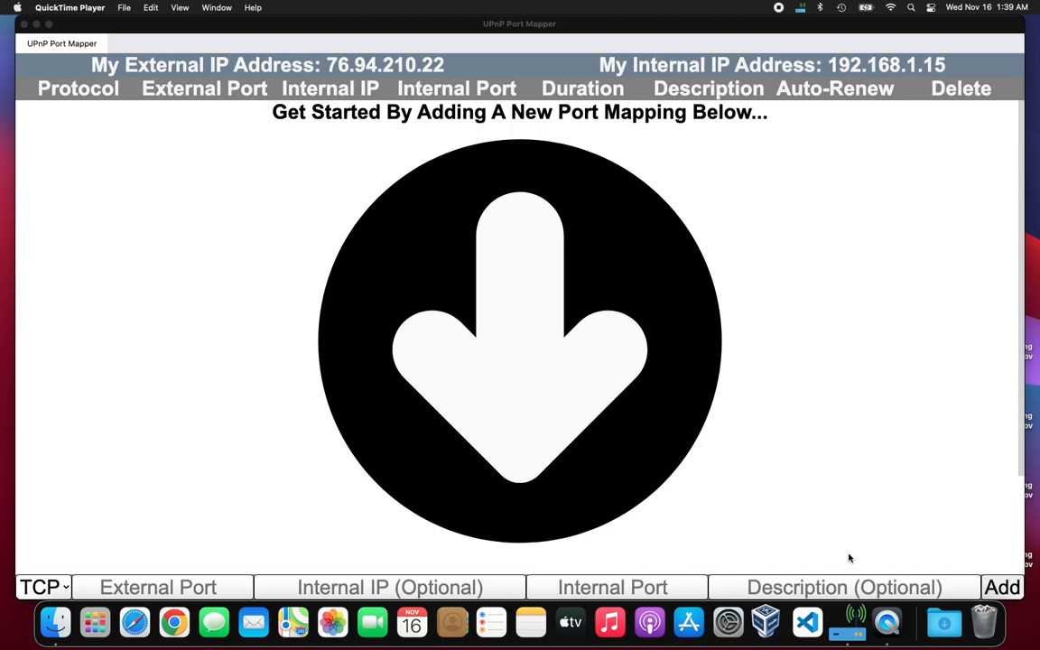
mouse_move(849, 571)
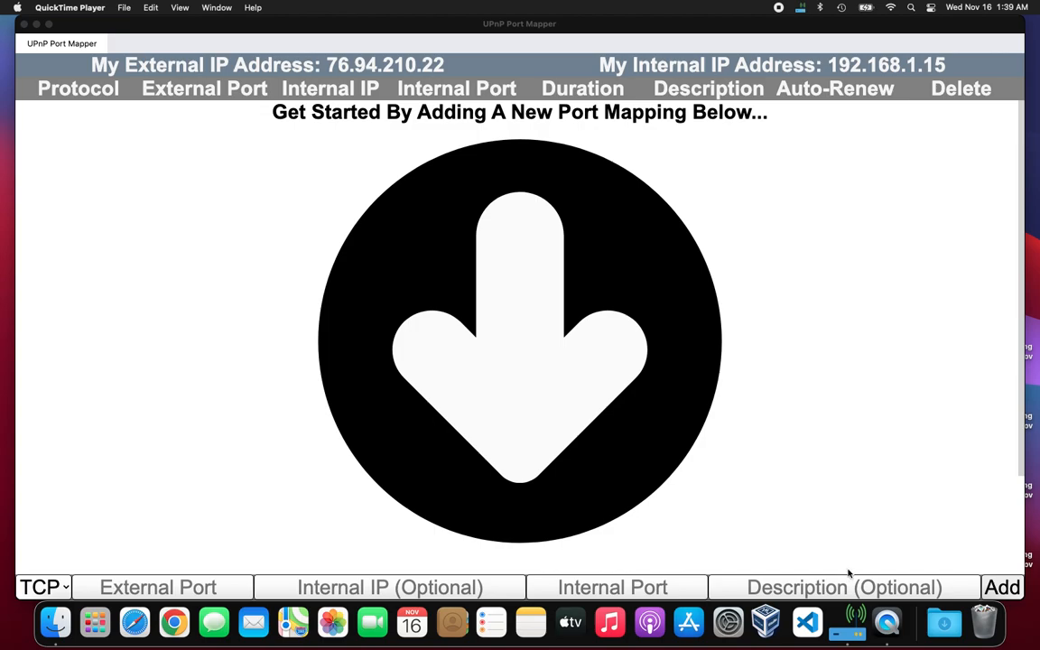
mouse_move(737, 527)
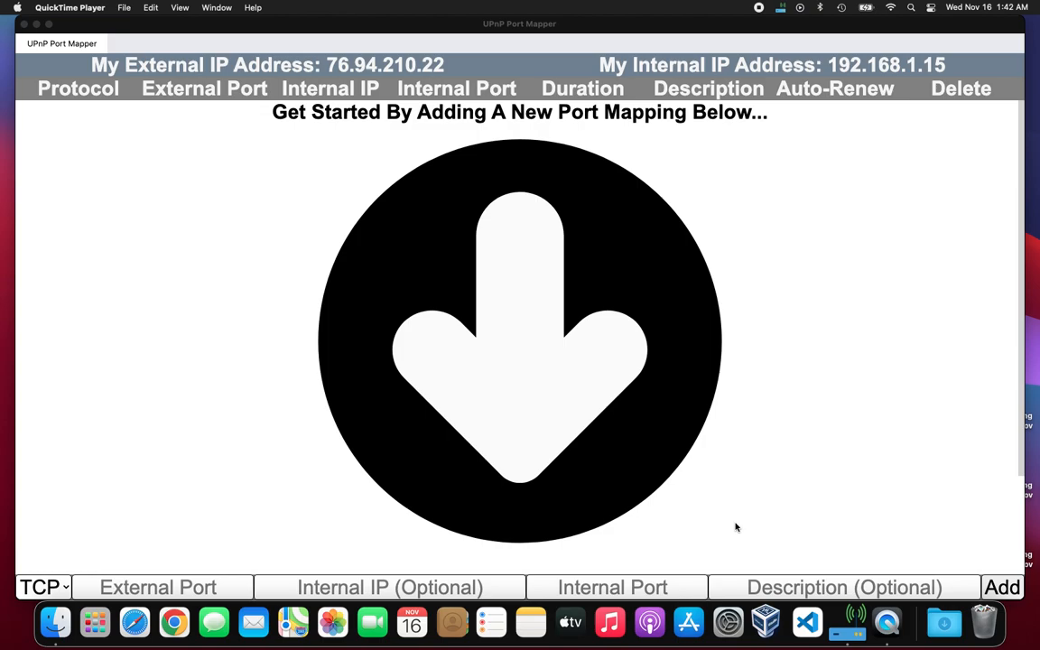
mouse_move(162, 571)
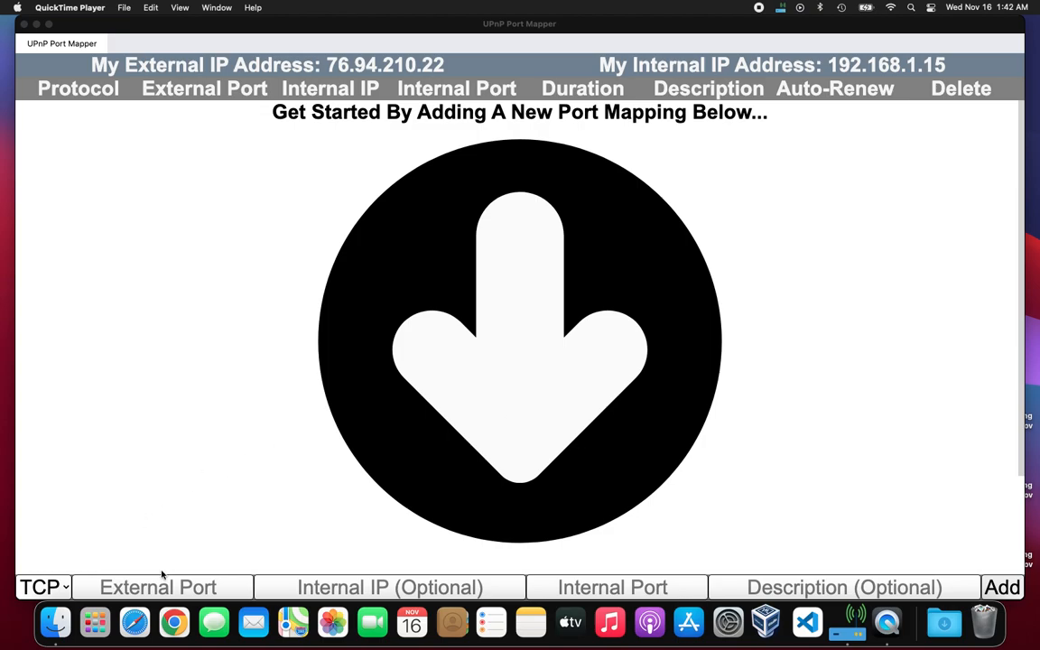
Add a TCP mapping with external port 8086 and internal port 8087
left_click(159, 587)
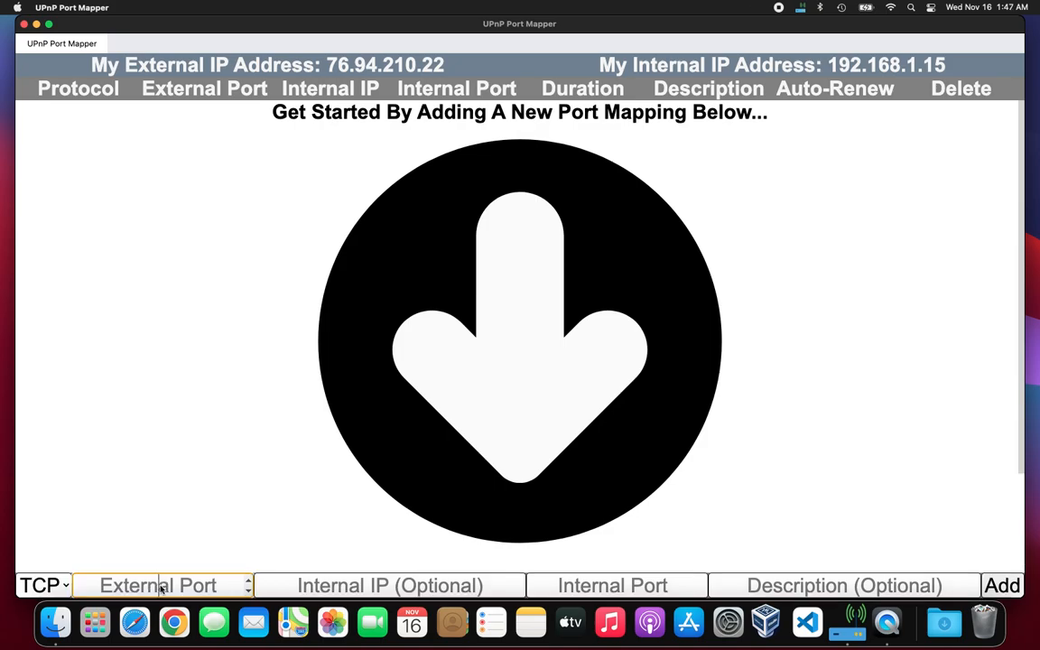
type("8086")
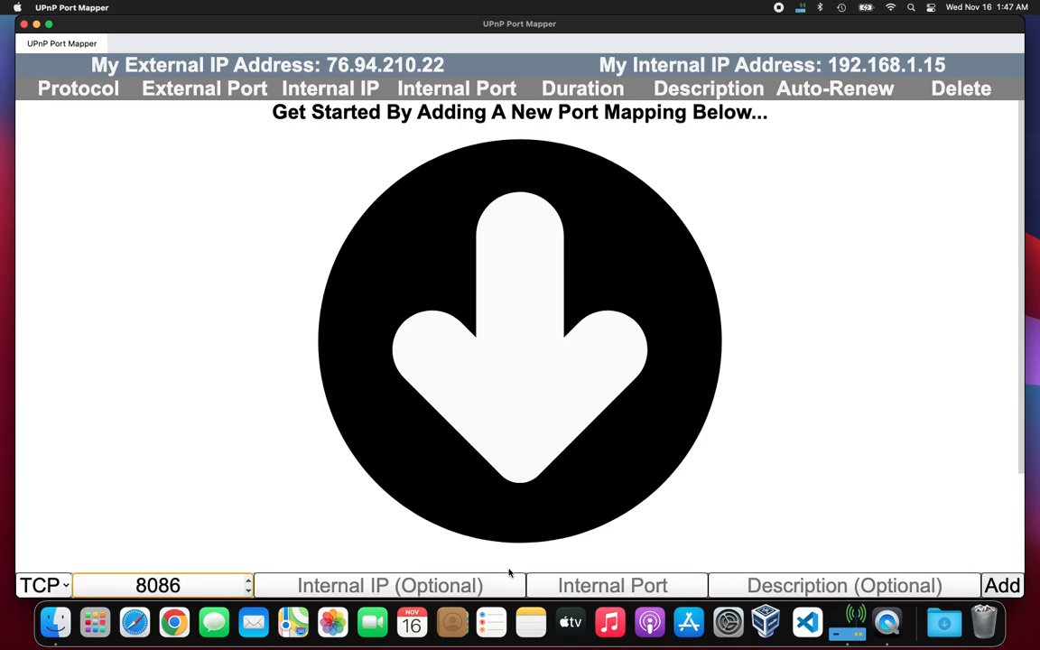
type("8")
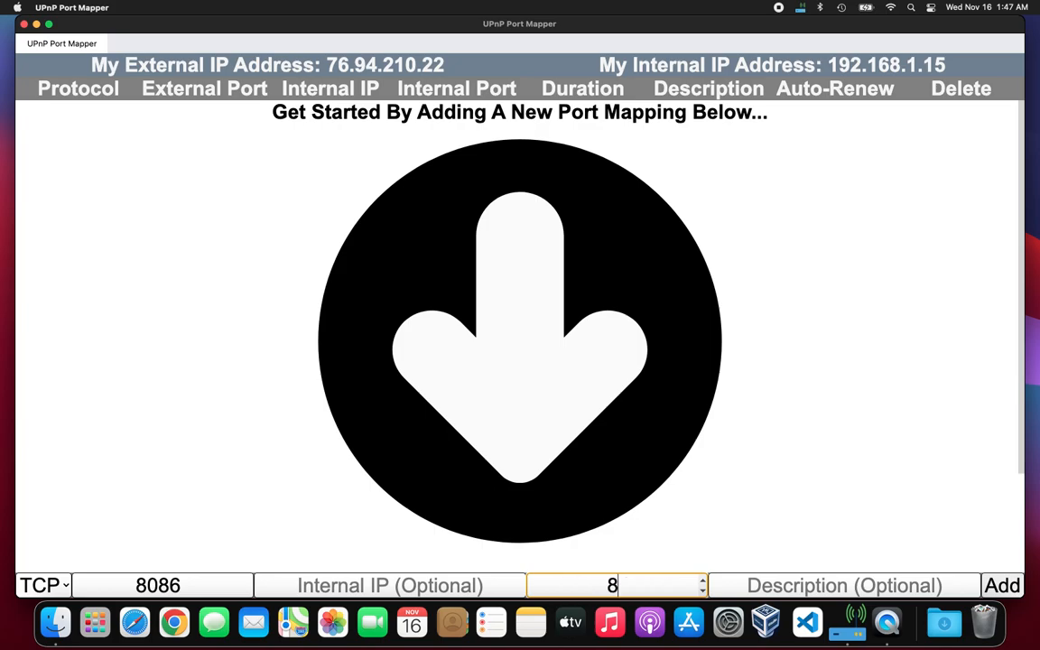
type("087")
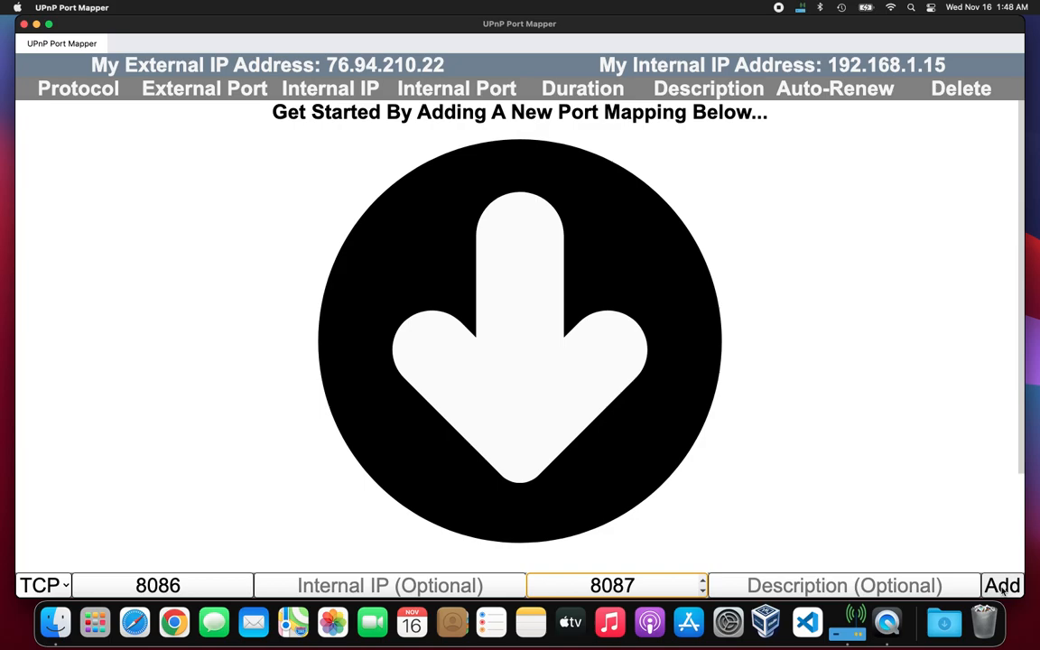
left_click(1005, 585)
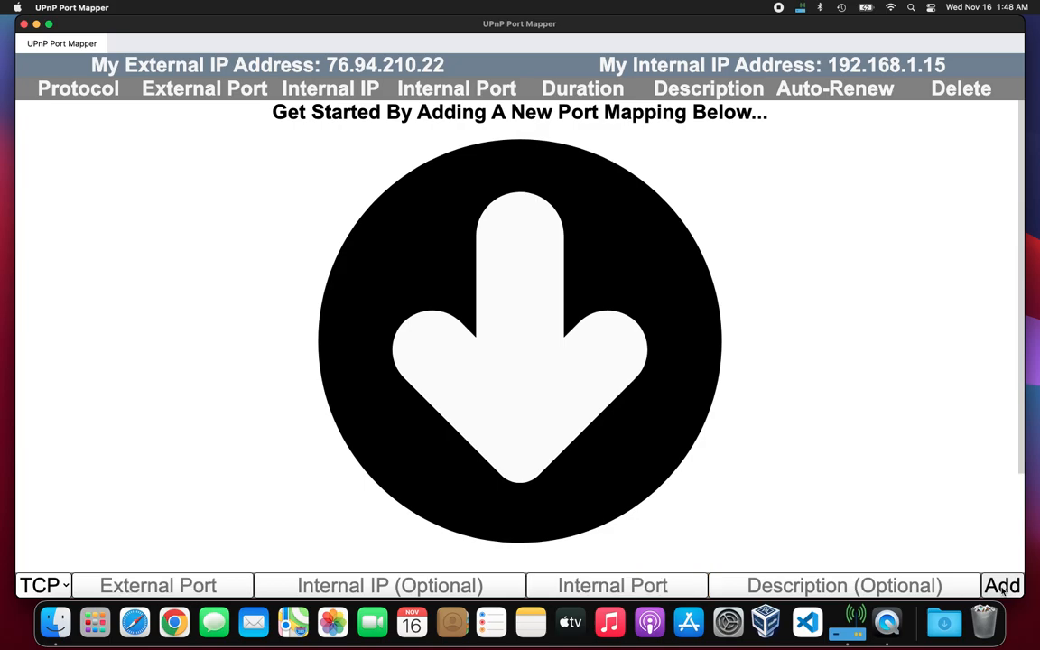
Get the TCP 8086 → 192.168.1.15:8087 row listed with Auto-Renew enabled
left_click(1000, 585)
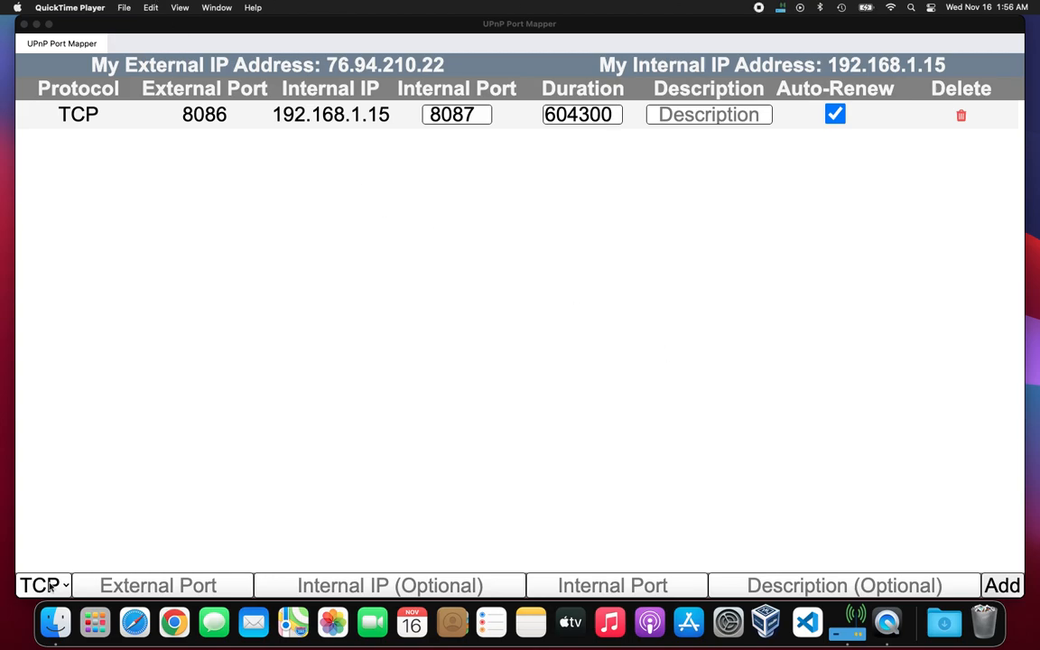
left_click(40, 586)
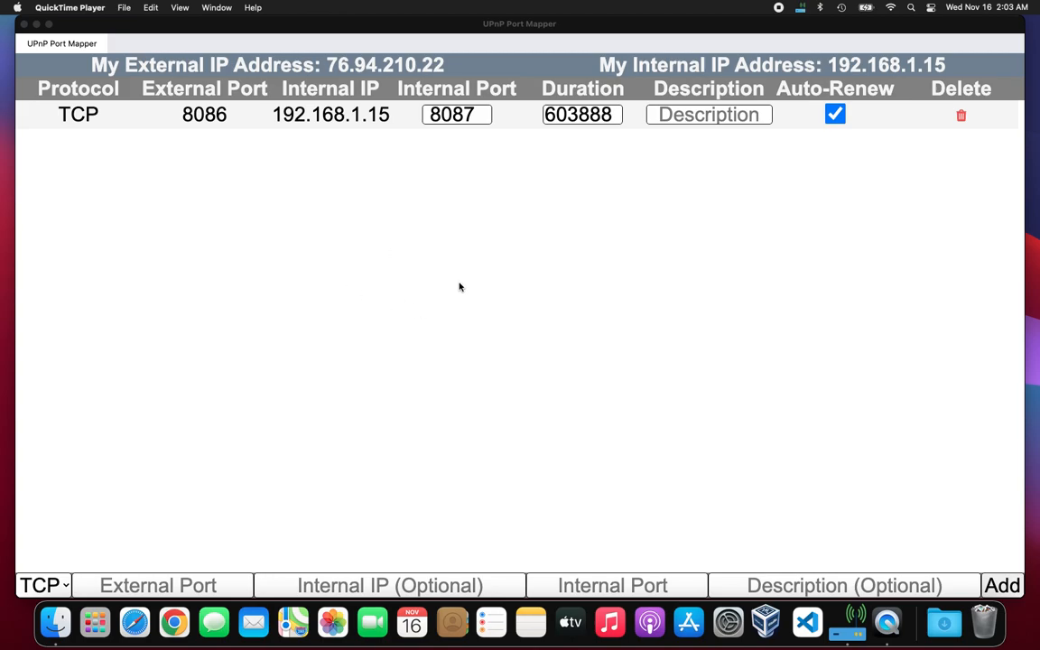
mouse_move(396, 186)
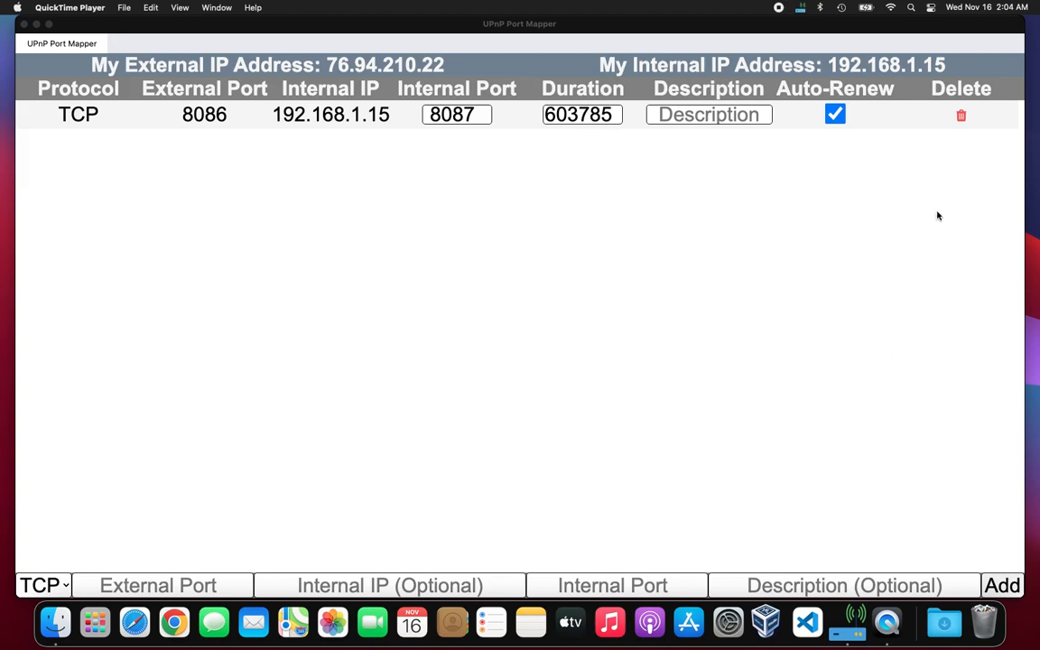
mouse_move(968, 117)
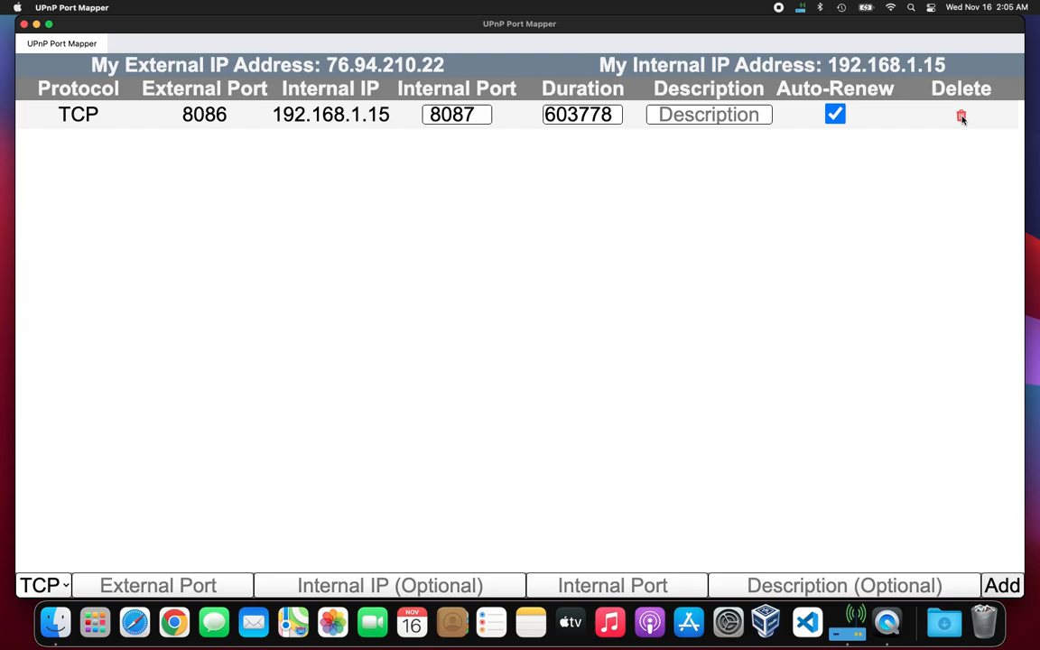
Delete the TCP 8086 mapping and confirm, leaving the list empty
left_click(961, 115)
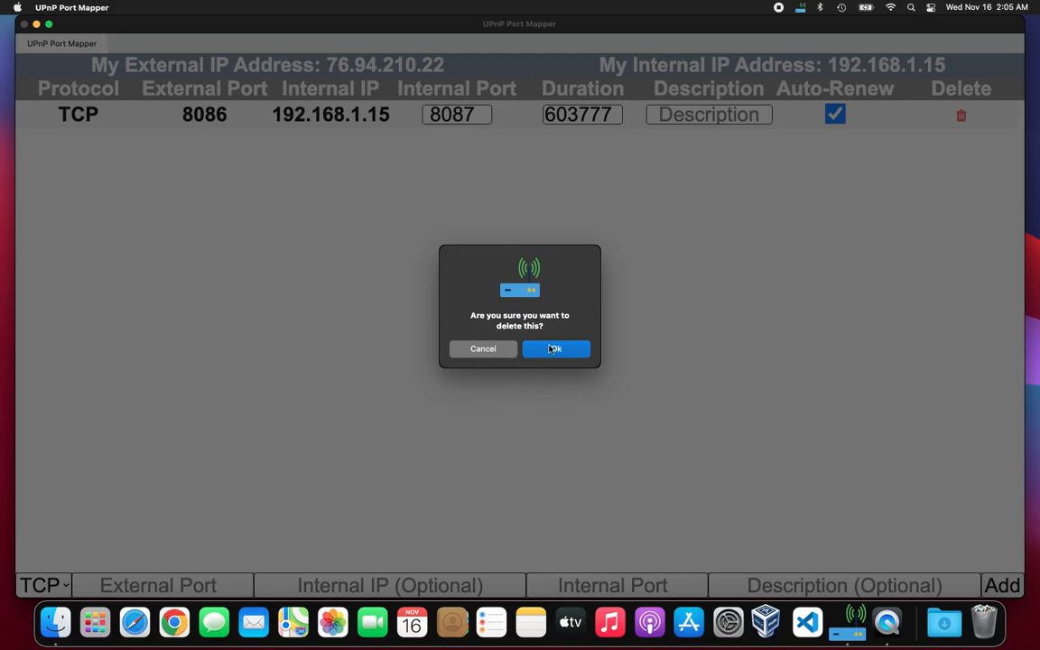
left_click(556, 349)
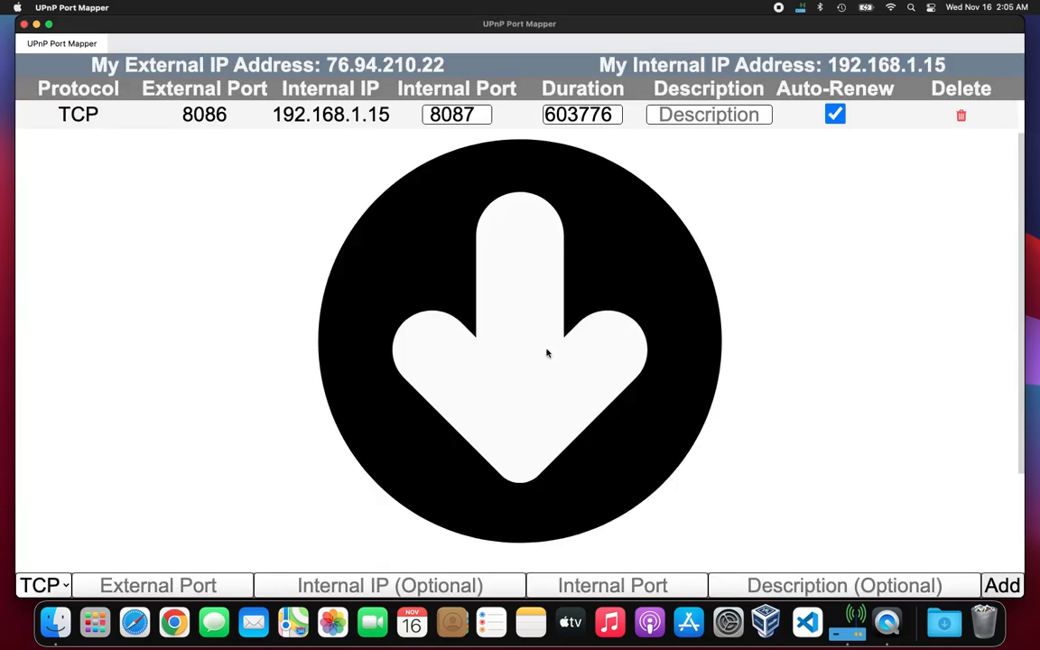